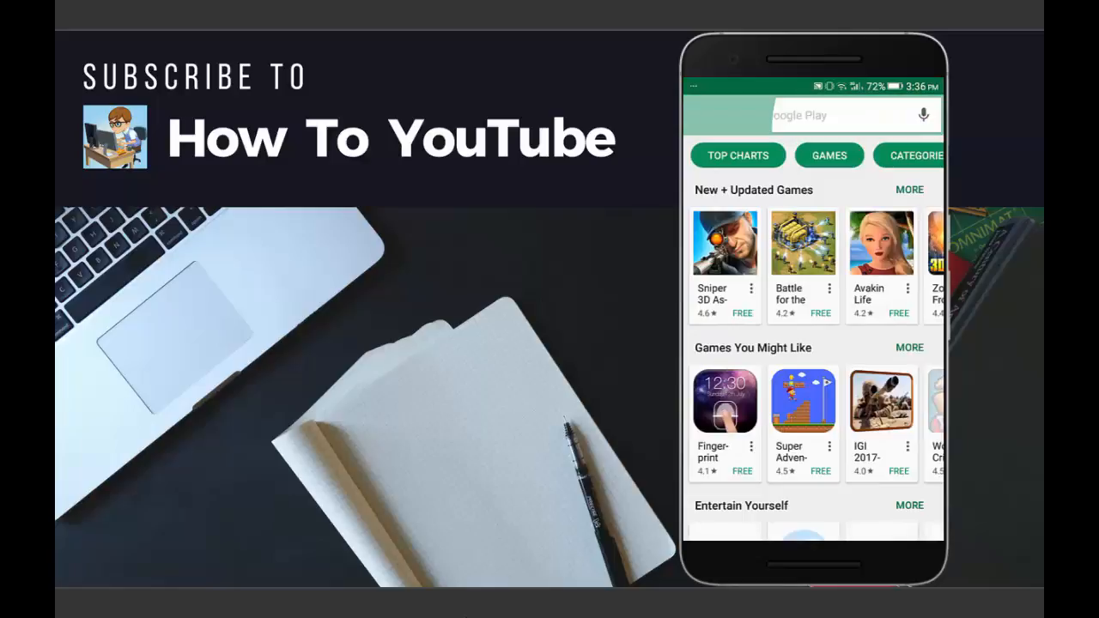
# Search Play Store for 'video compress' and scroll through the app's description and reviews
pyautogui.write('video compress')
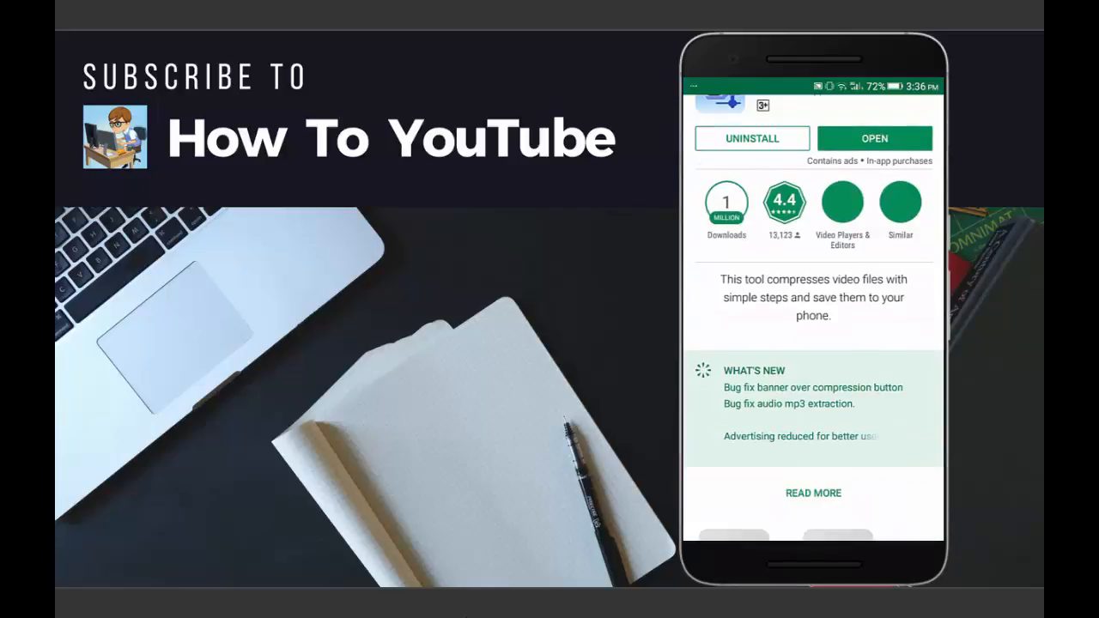
pyautogui.scroll(-3)
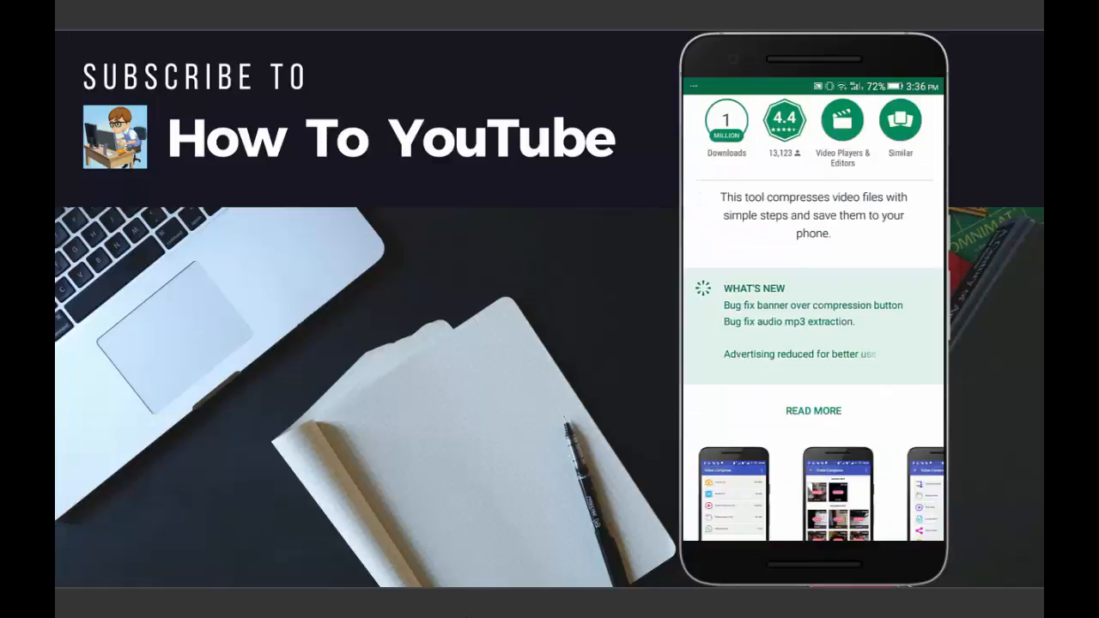
pyautogui.scroll(-3)
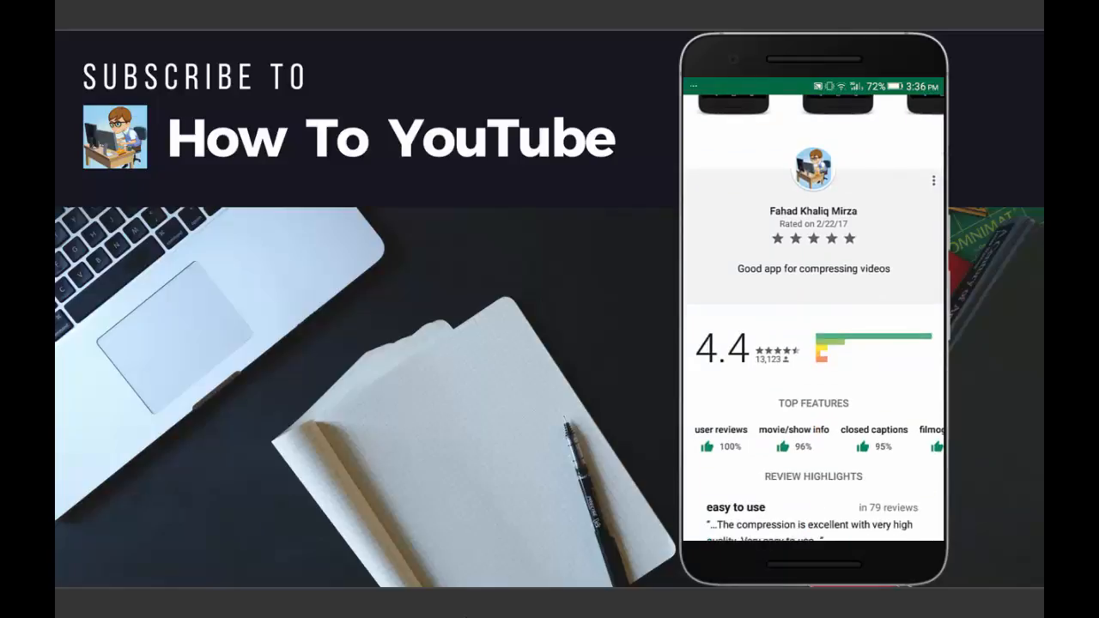
pyautogui.scroll(-3)
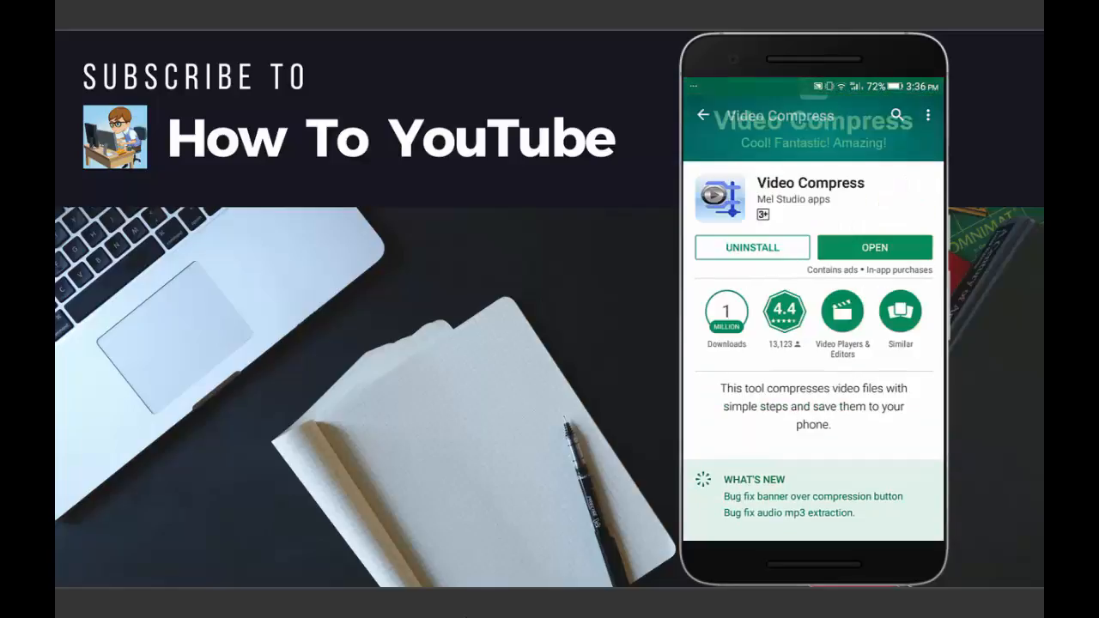
# Launch Video Compress and select the 92.5 MB music video from the Downloads album
pyautogui.click(874, 247)
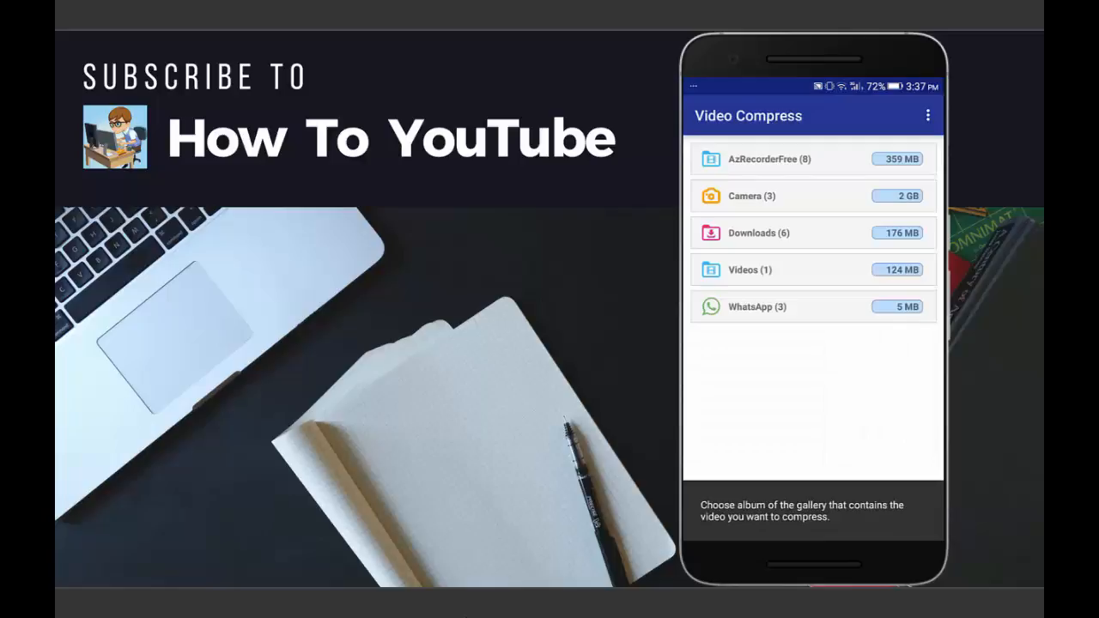
pyautogui.click(814, 195)
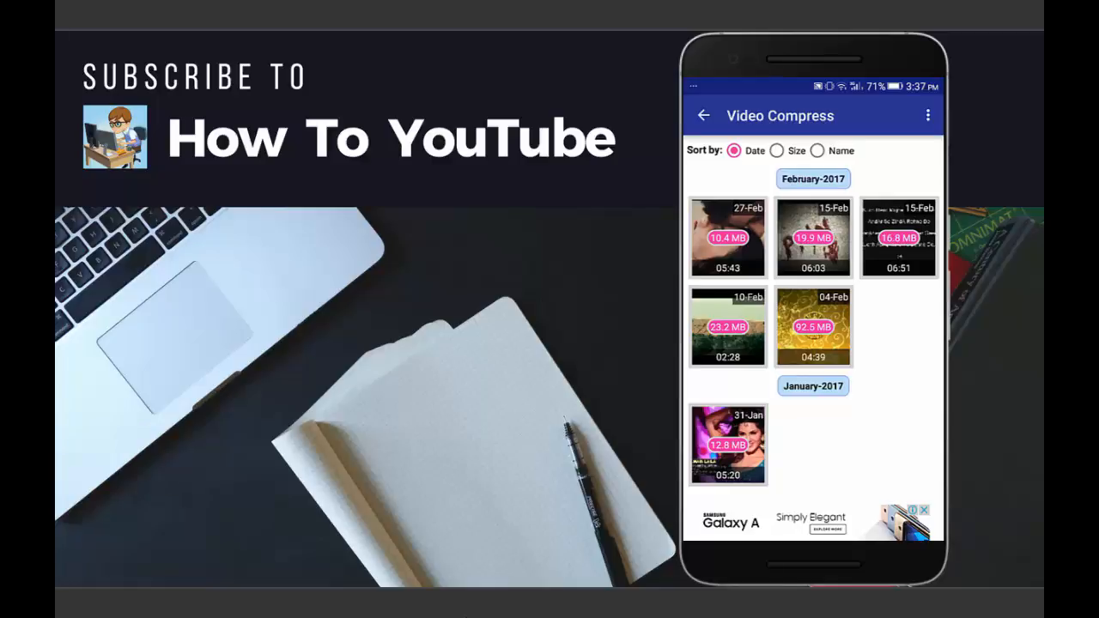
pyautogui.click(812, 326)
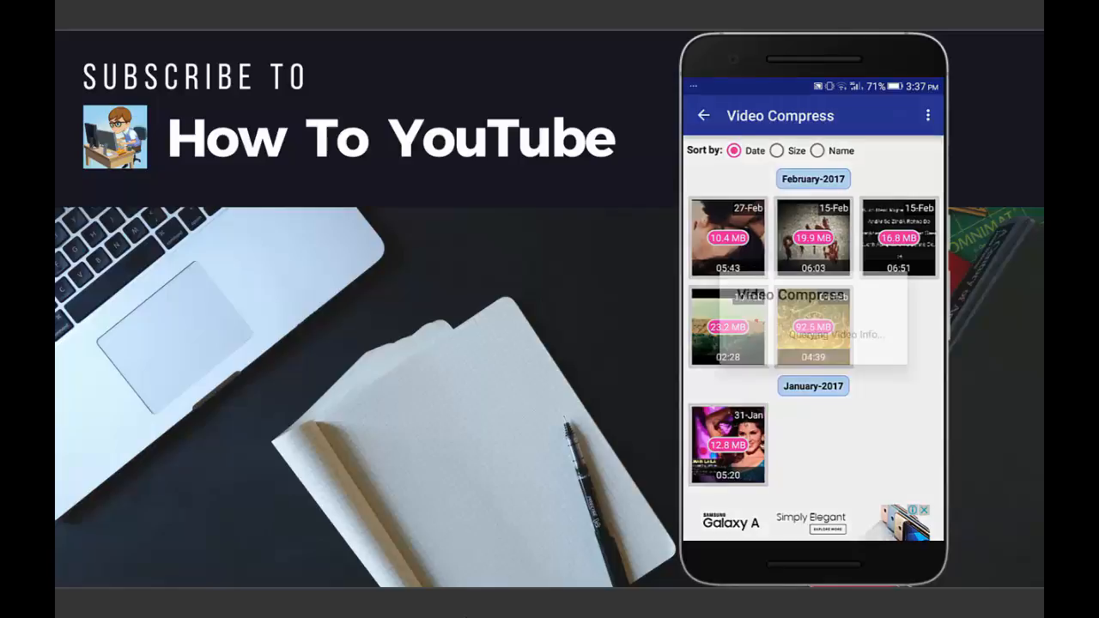
pyautogui.click(814, 329)
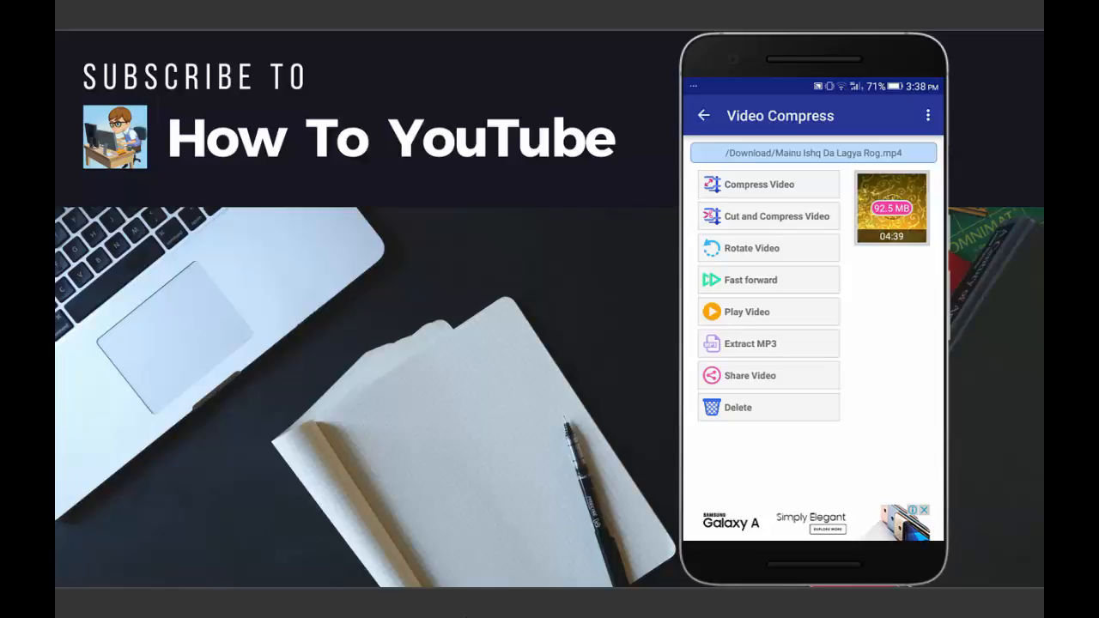
pyautogui.click(749, 343)
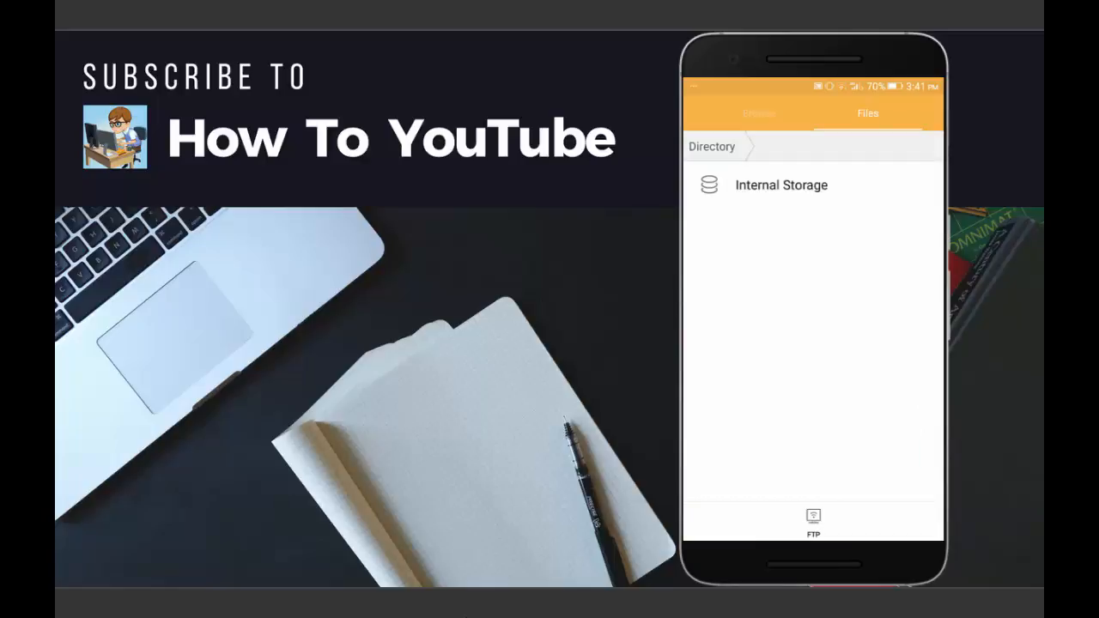
# Browse Internal Storage to the Download folder in the file manager
pyautogui.click(780, 186)
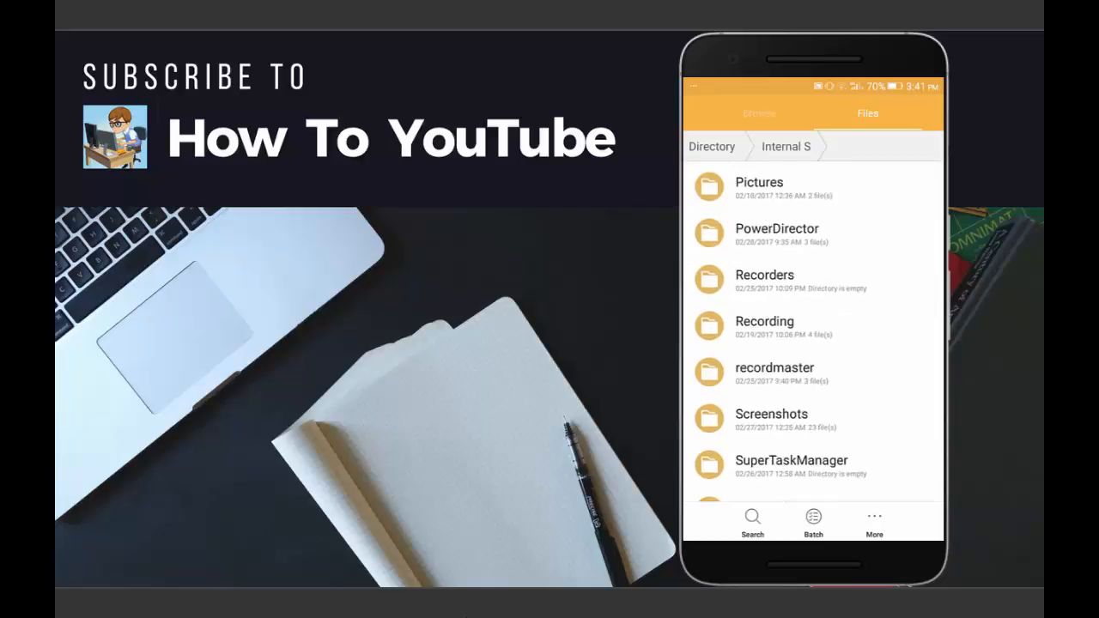
pyautogui.scroll(3)
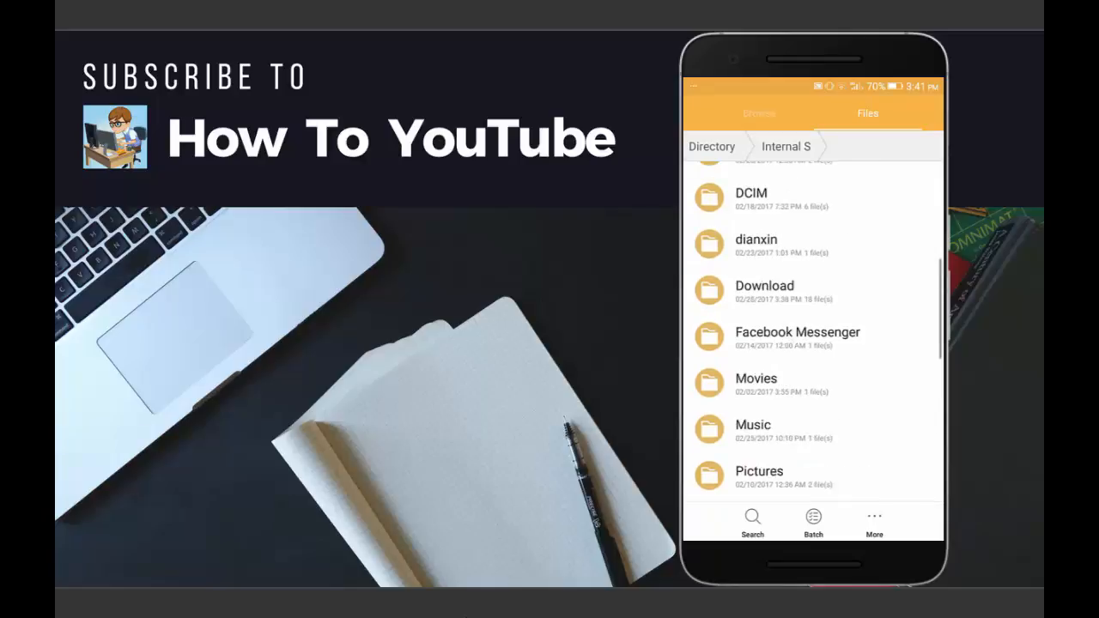
pyautogui.click(762, 285)
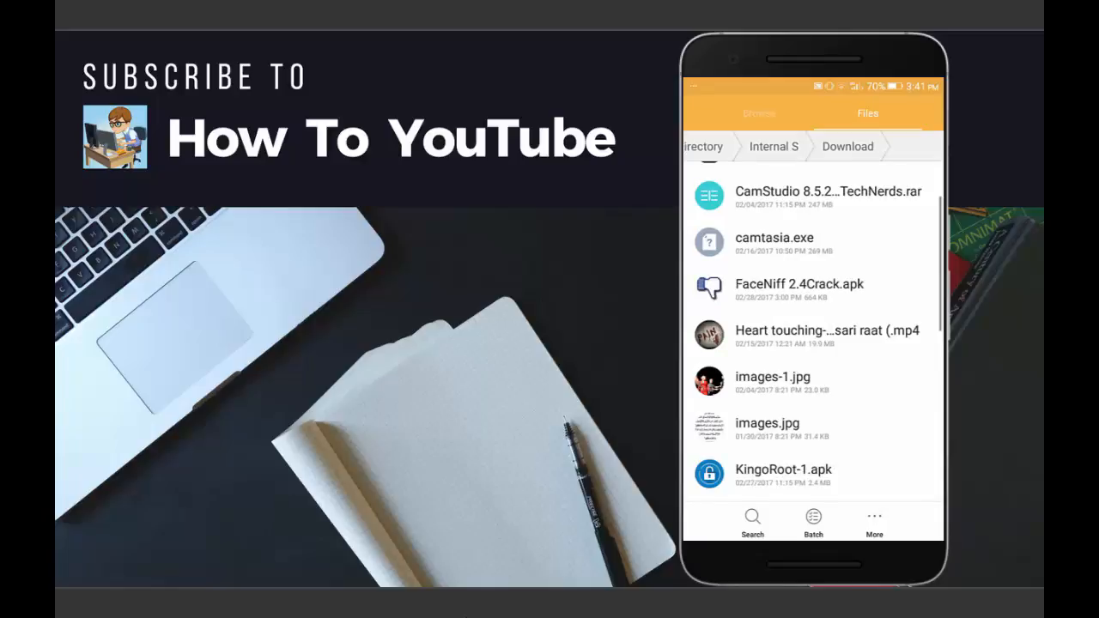
pyautogui.scroll(-3)
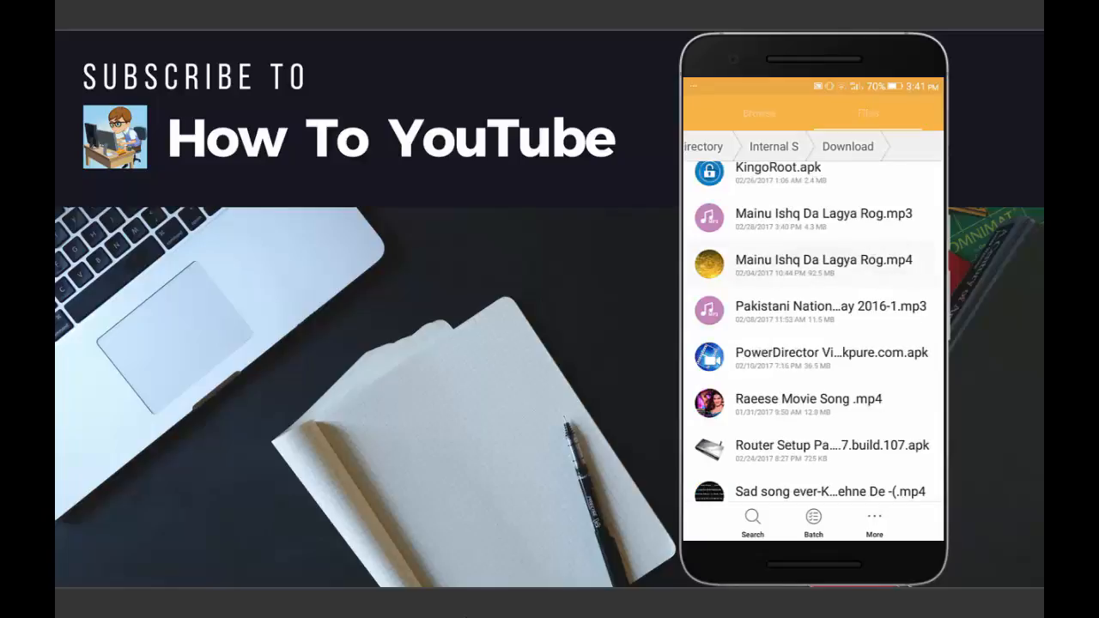
# Play the Mainu Ishq Da Lagya Rog .mp4, then the extracted .mp3
pyautogui.click(824, 261)
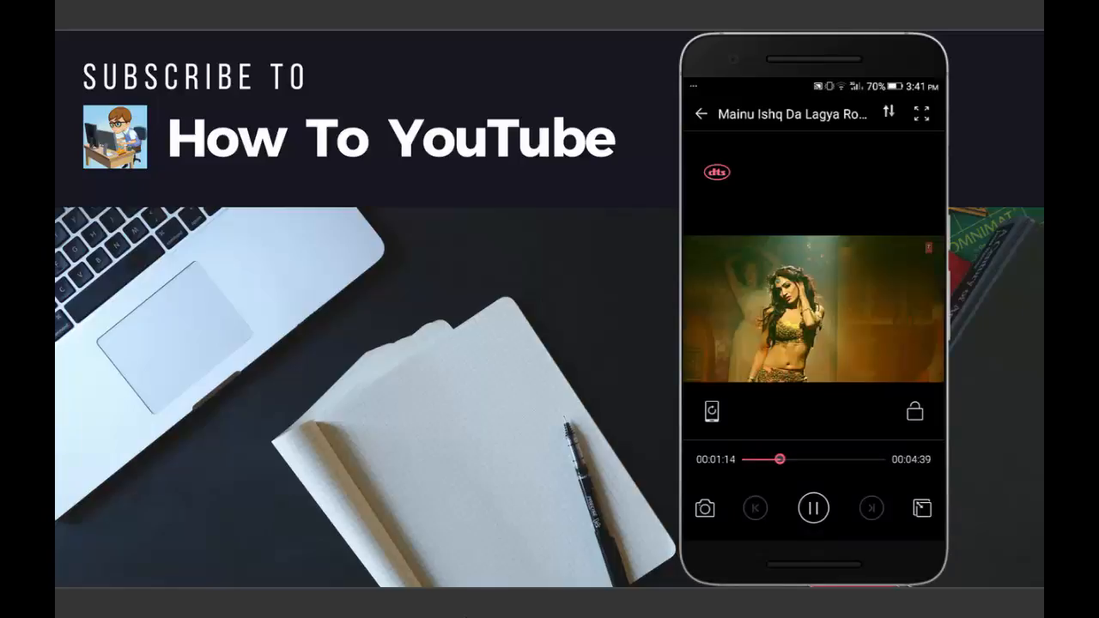
pyautogui.click(700, 113)
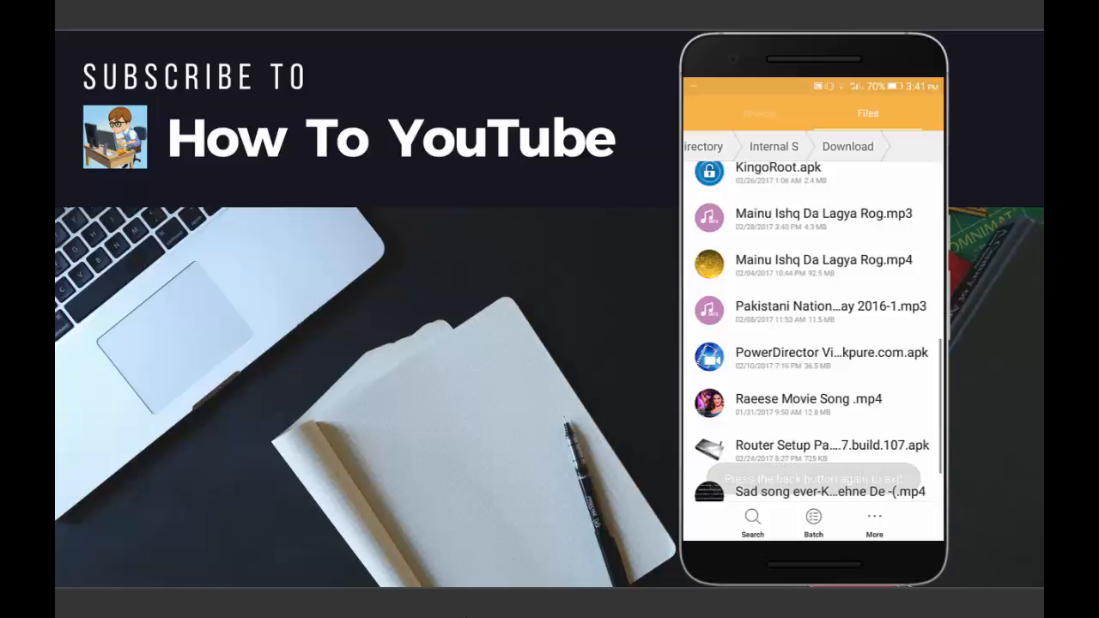
pyautogui.scroll(3)
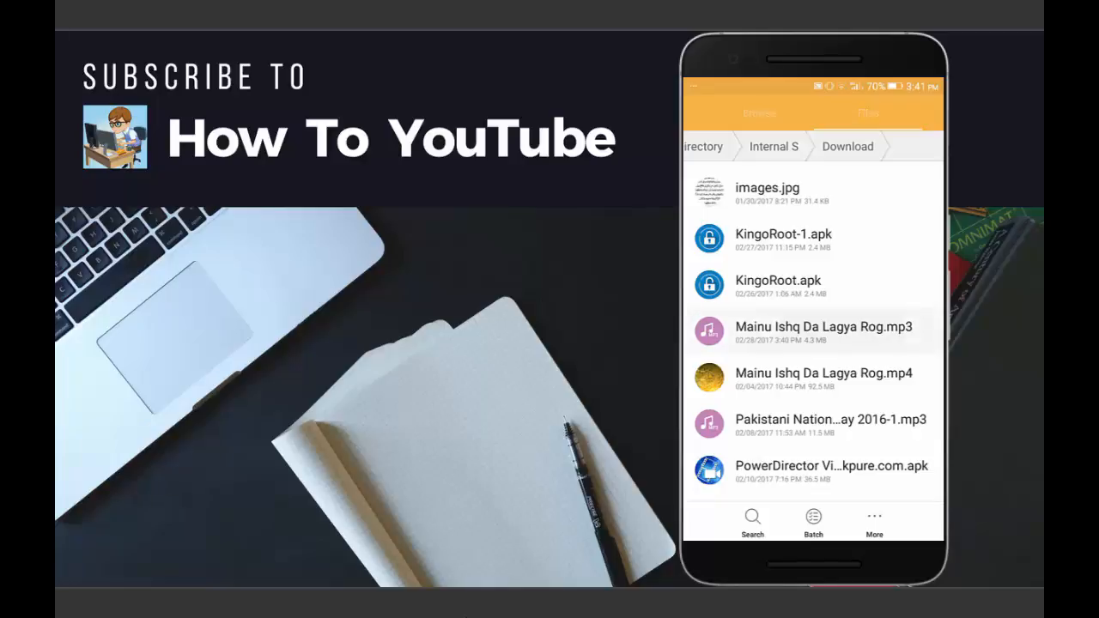
pyautogui.click(822, 330)
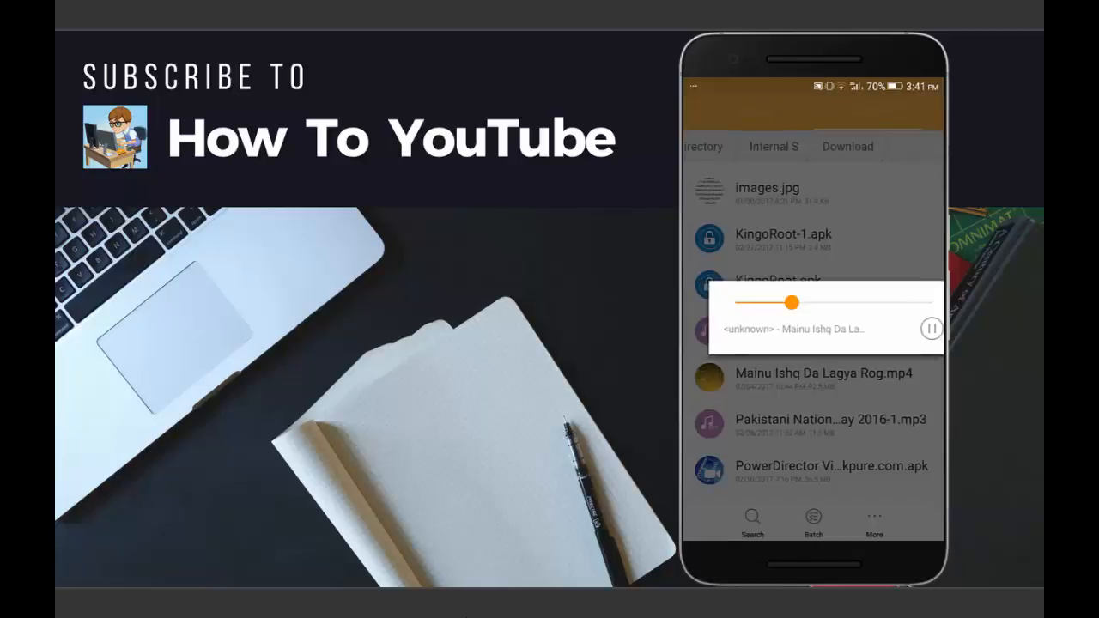